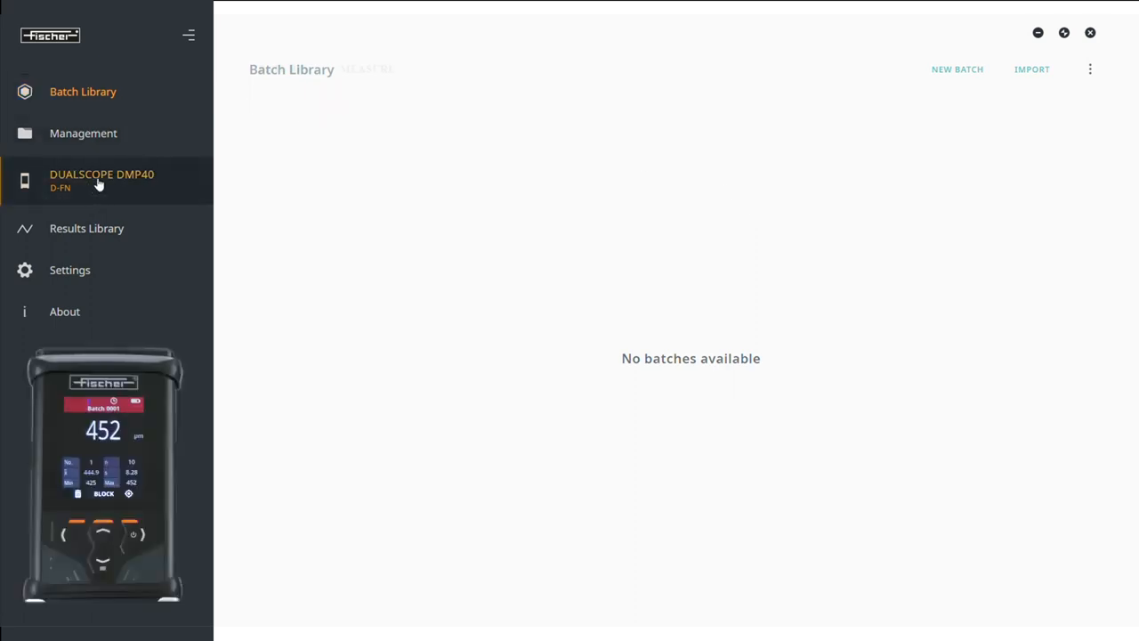
# Step: Create and save a new batch 'Batch Fischer' with LSL 350 µm and USL 470 µm enabled
pyautogui.click(102, 180)
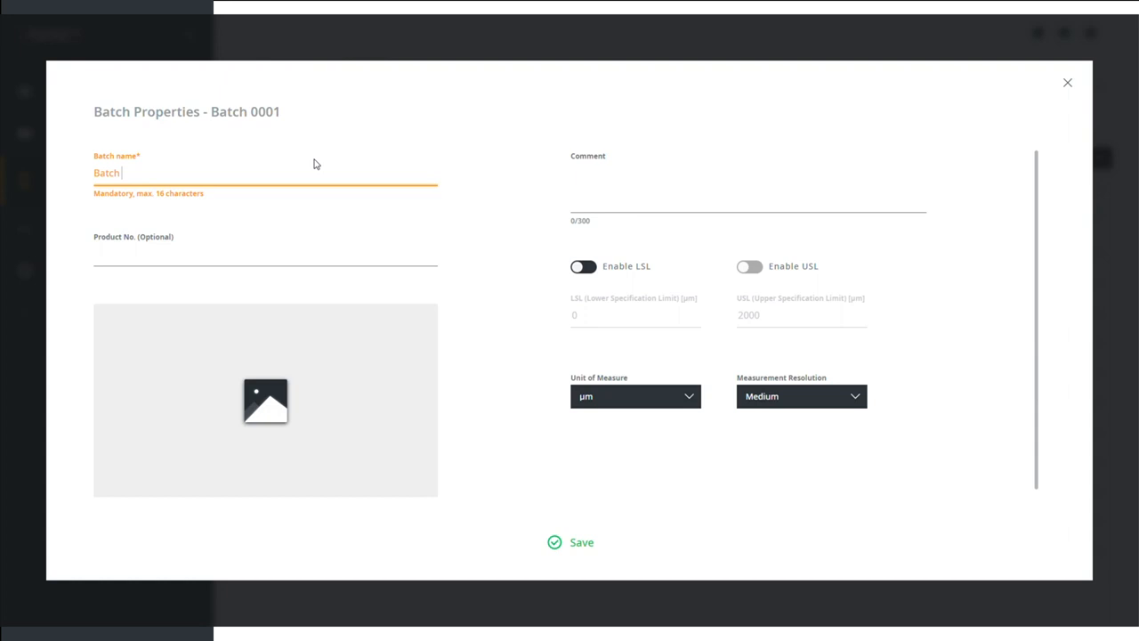
pyautogui.write('Fischer')
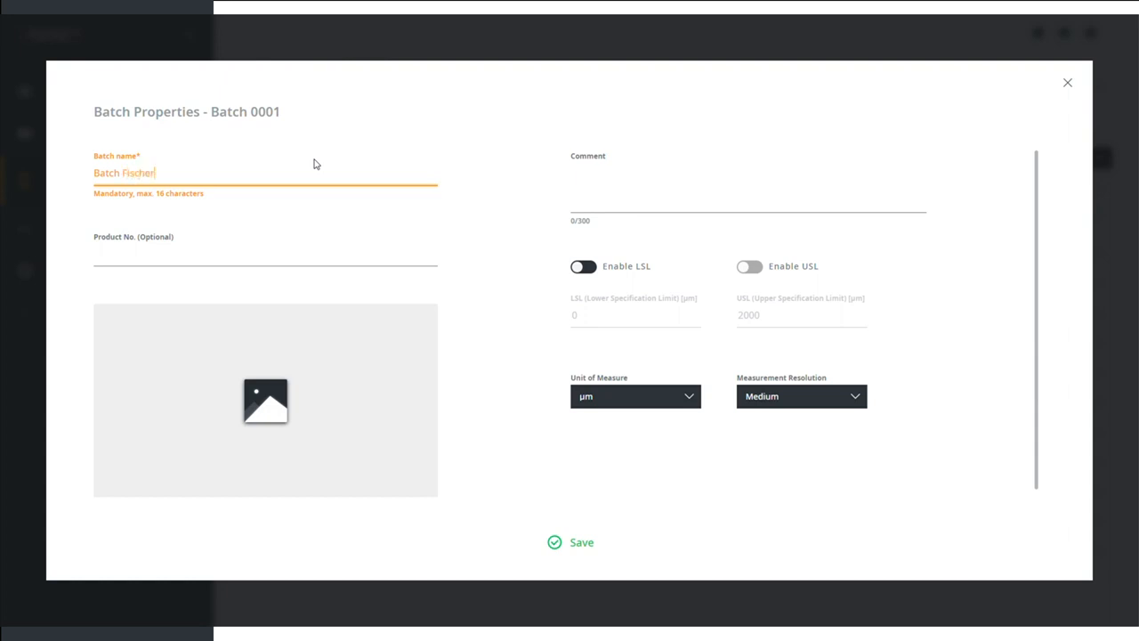
pyautogui.click(584, 267)
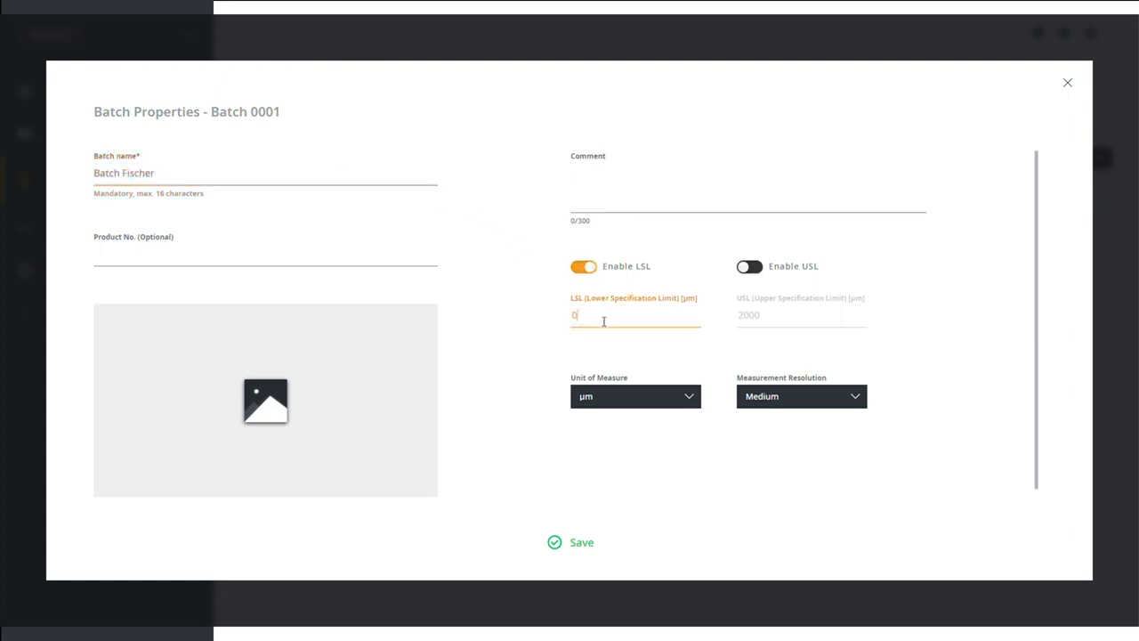
pyautogui.write('35')
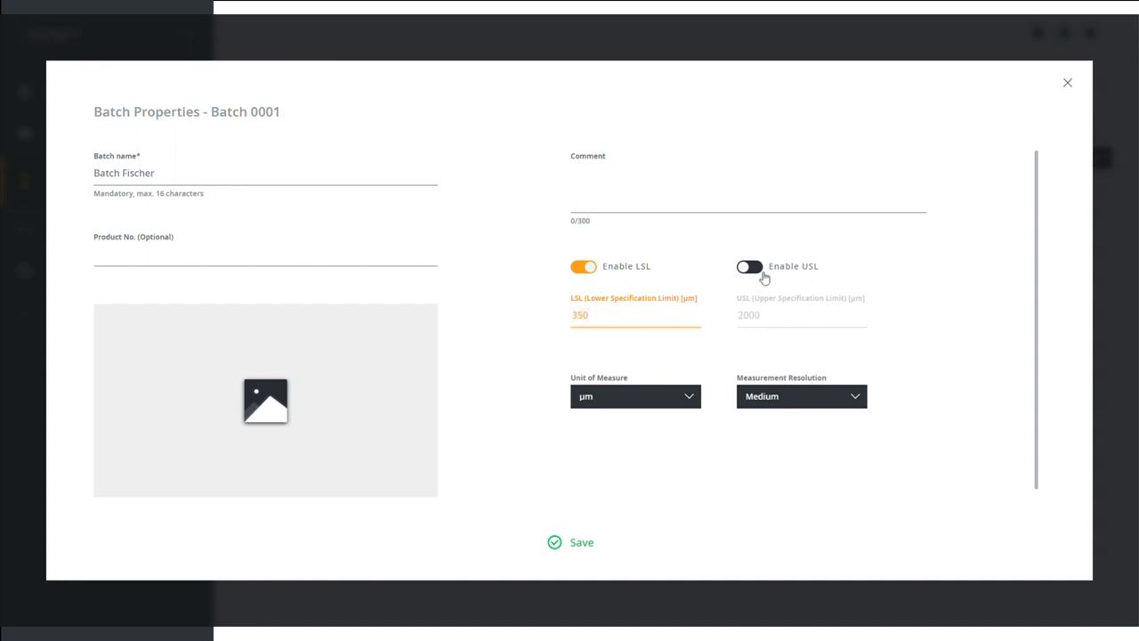
pyautogui.click(748, 267)
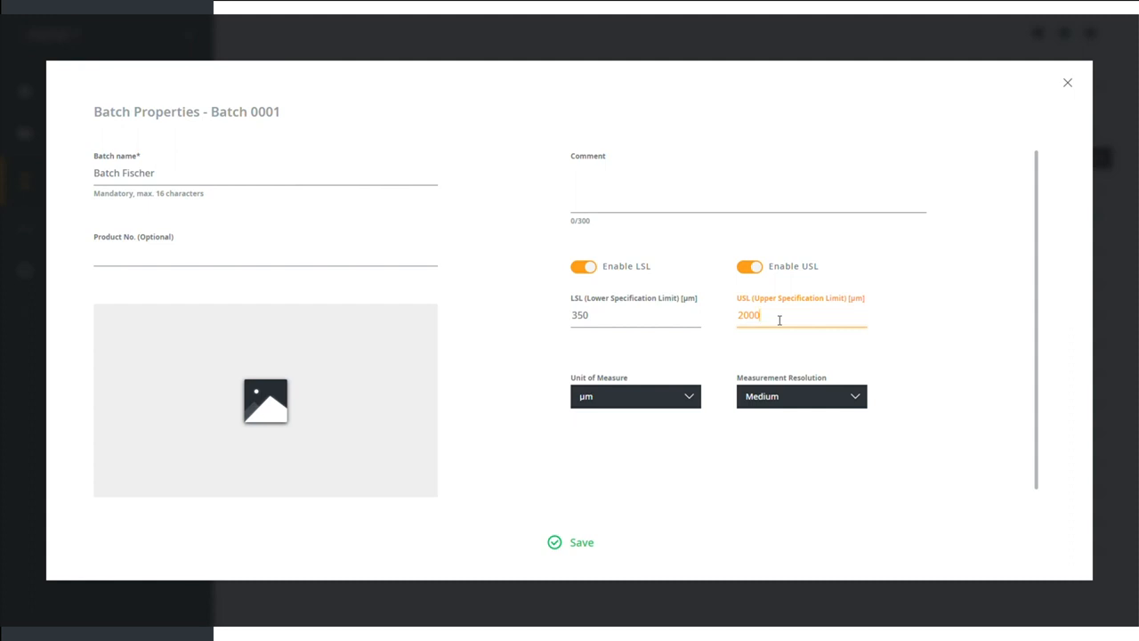
pyautogui.write('47')
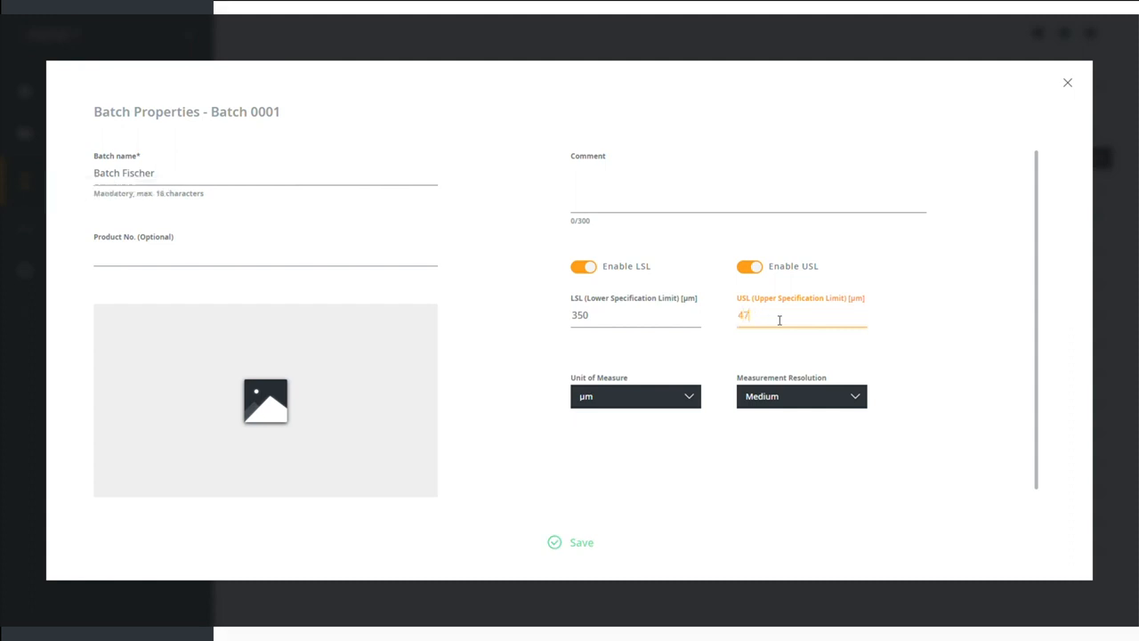
pyautogui.write('0')
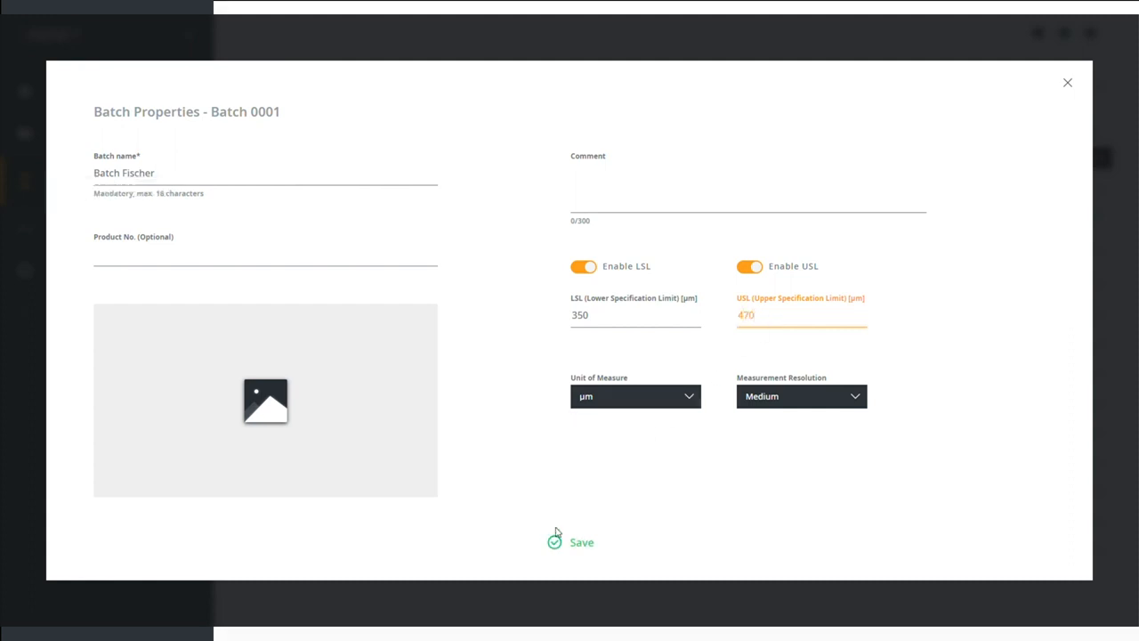
pyautogui.click(581, 541)
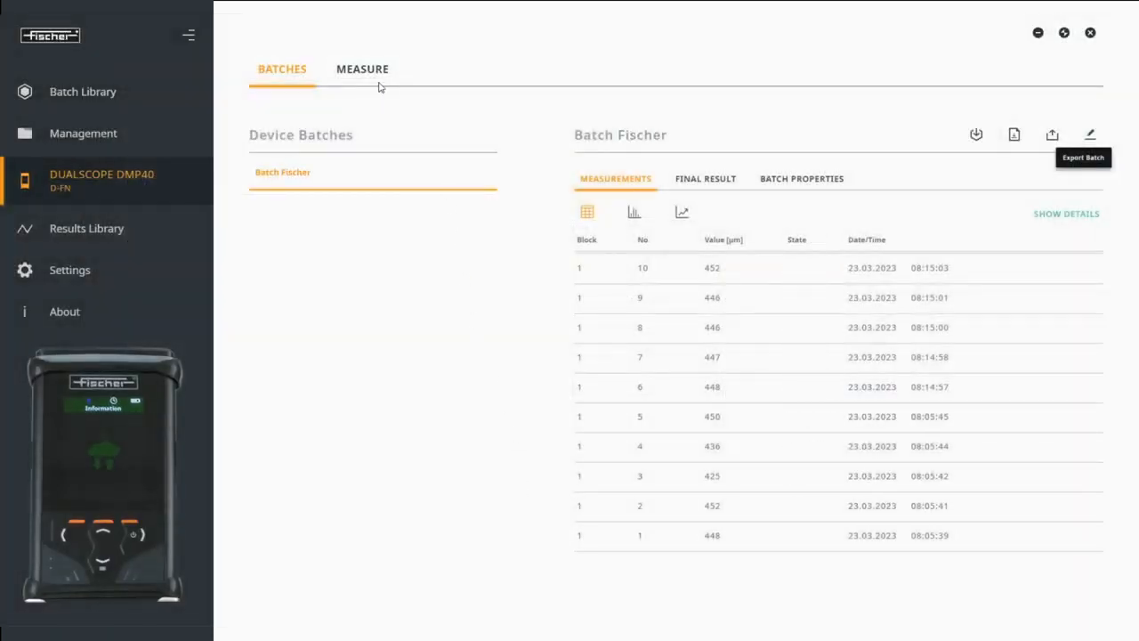
# Step: Take DUALSCOPE readings in Measure until the batch lists readings 11 through 15
pyautogui.click(363, 67)
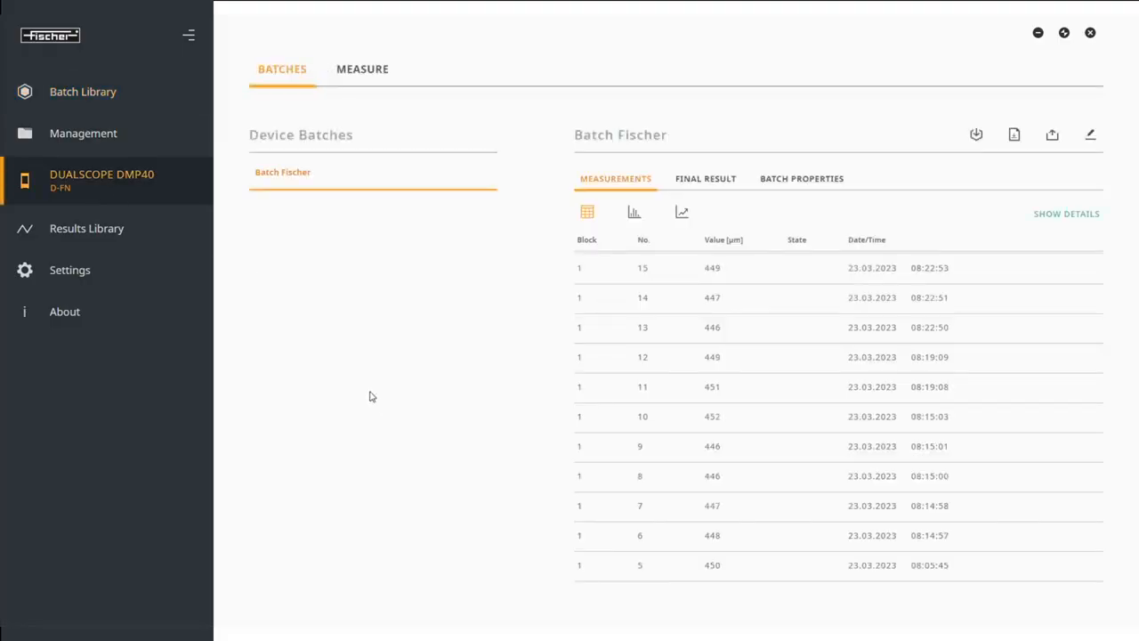
pyautogui.moveTo(372, 390)
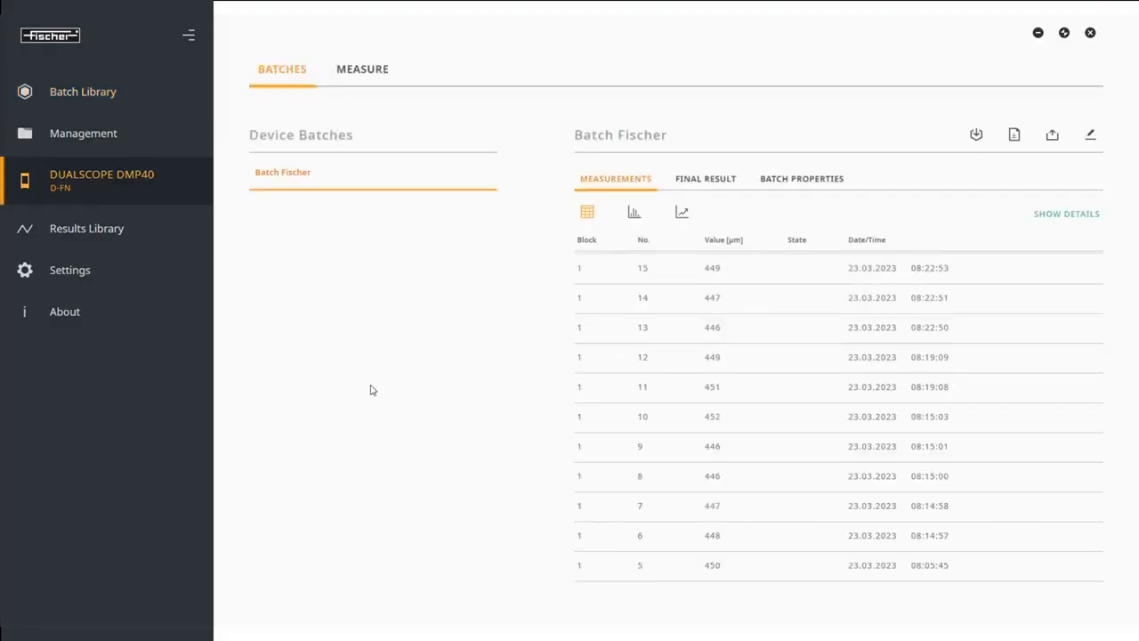
pyautogui.moveTo(525, 349)
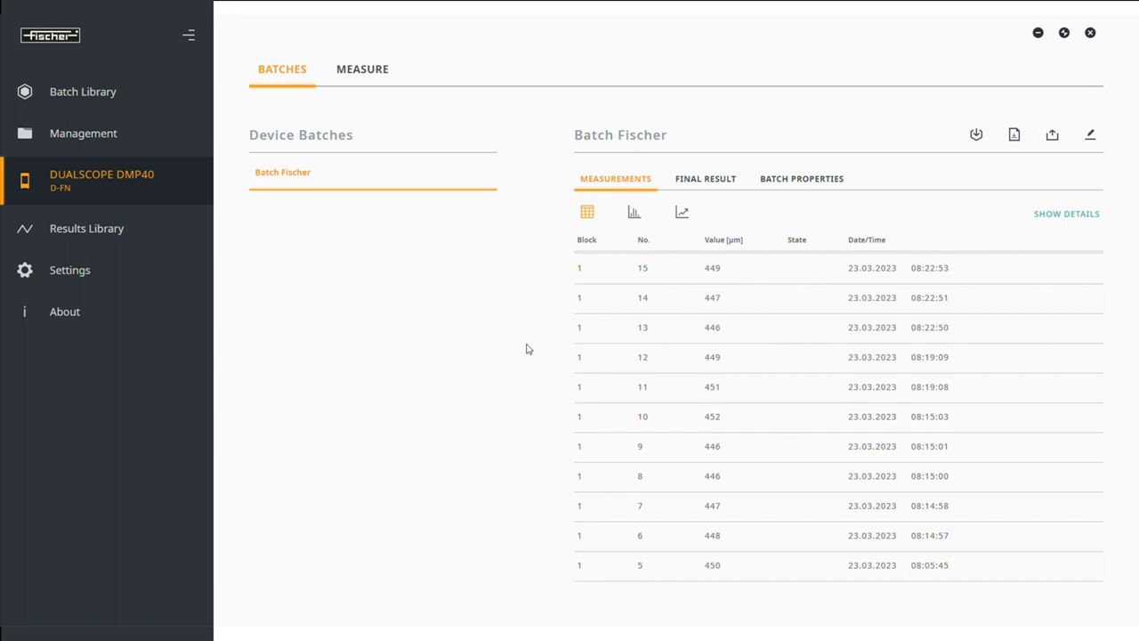
# Step: Export the 15 readings to the active Excel workbook in Simple mode
pyautogui.click(1053, 135)
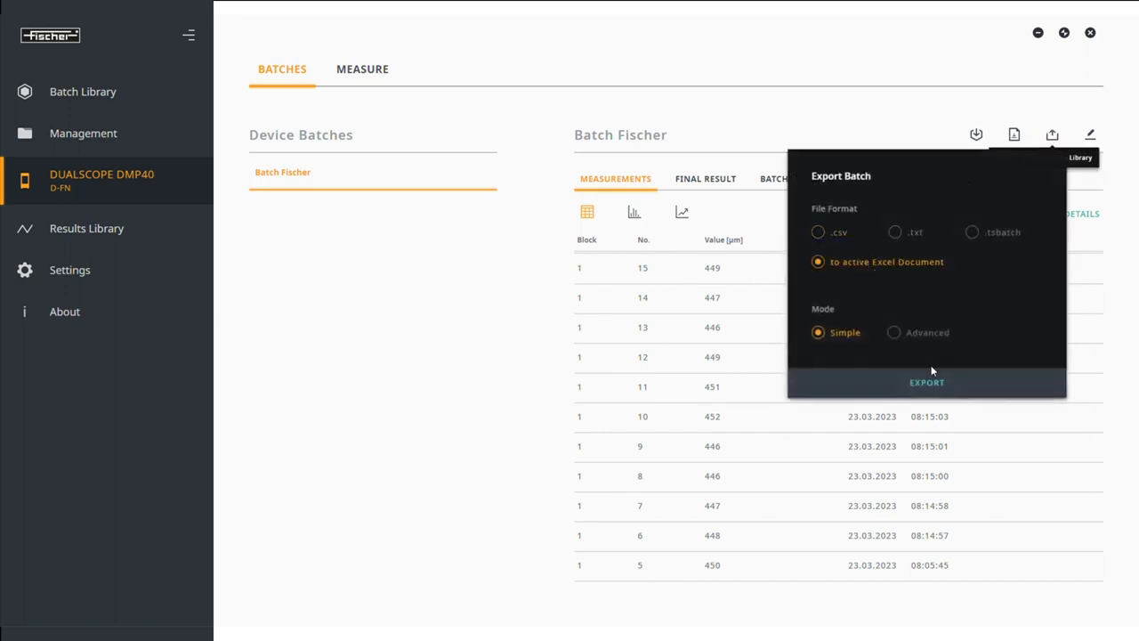
pyautogui.click(925, 381)
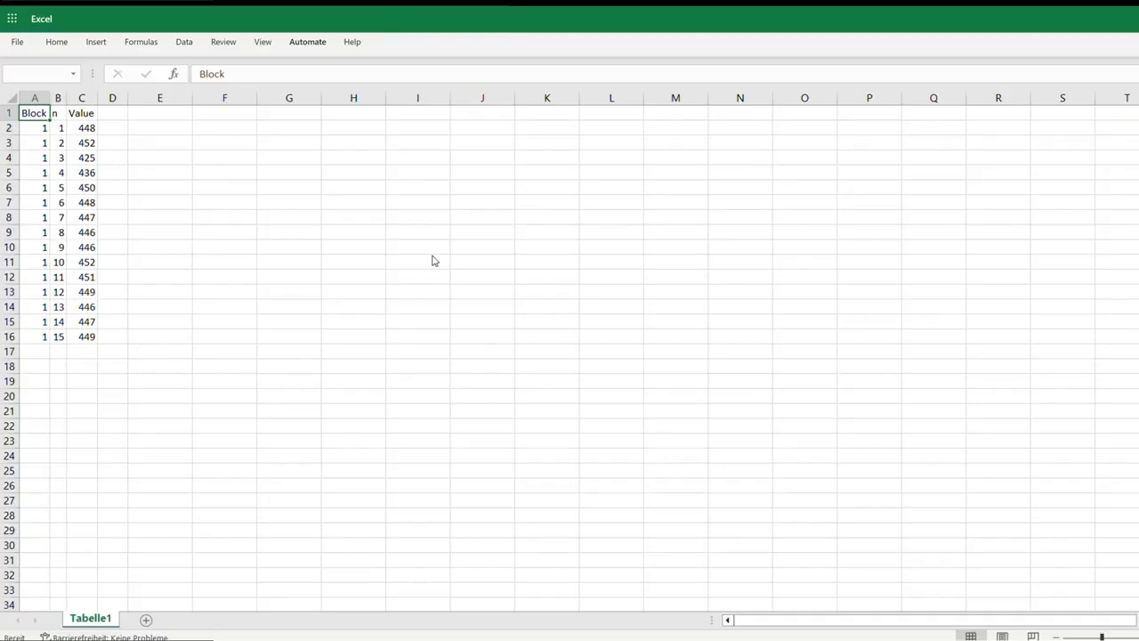
pyautogui.moveTo(337, 372)
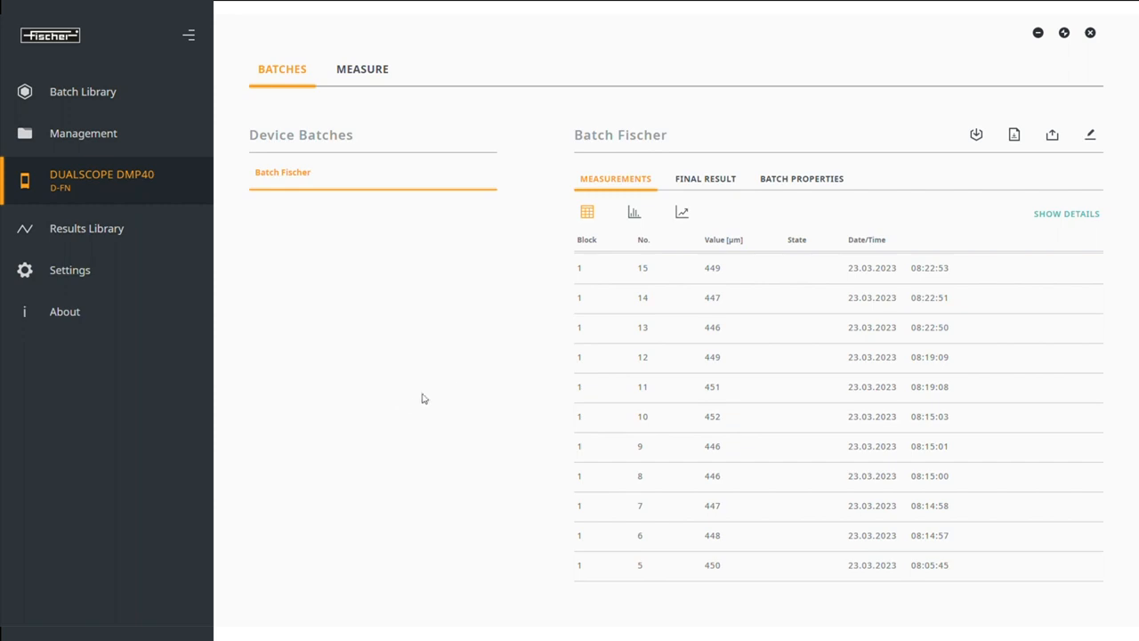
# Step: Export again to the active Excel document in Advanced mode with batch and block statistics
pyautogui.click(1052, 136)
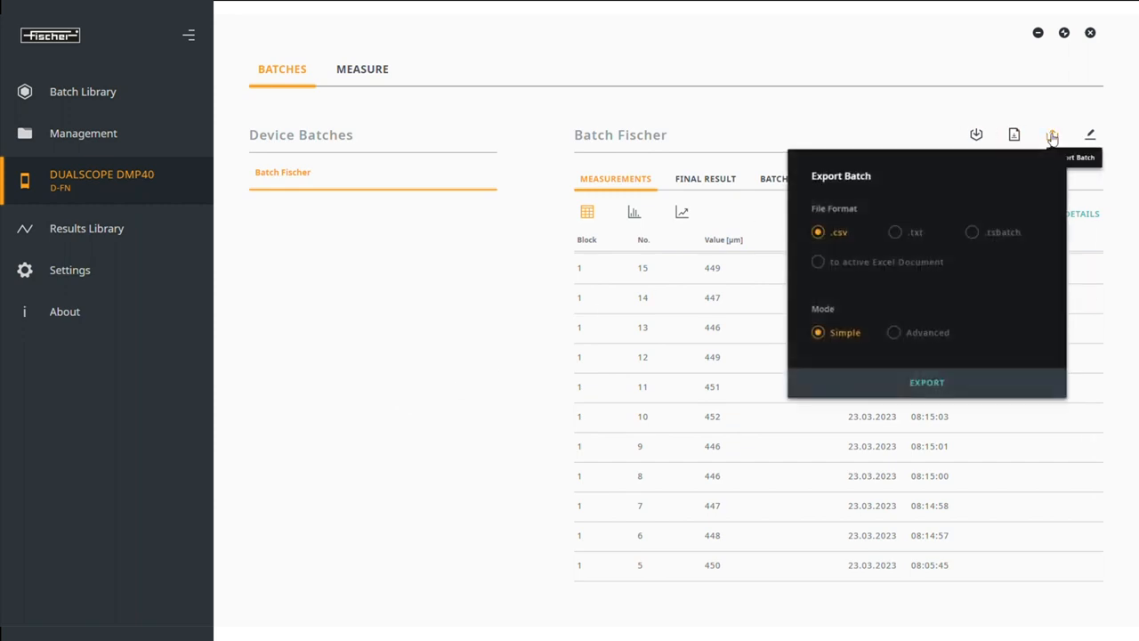
pyautogui.click(894, 333)
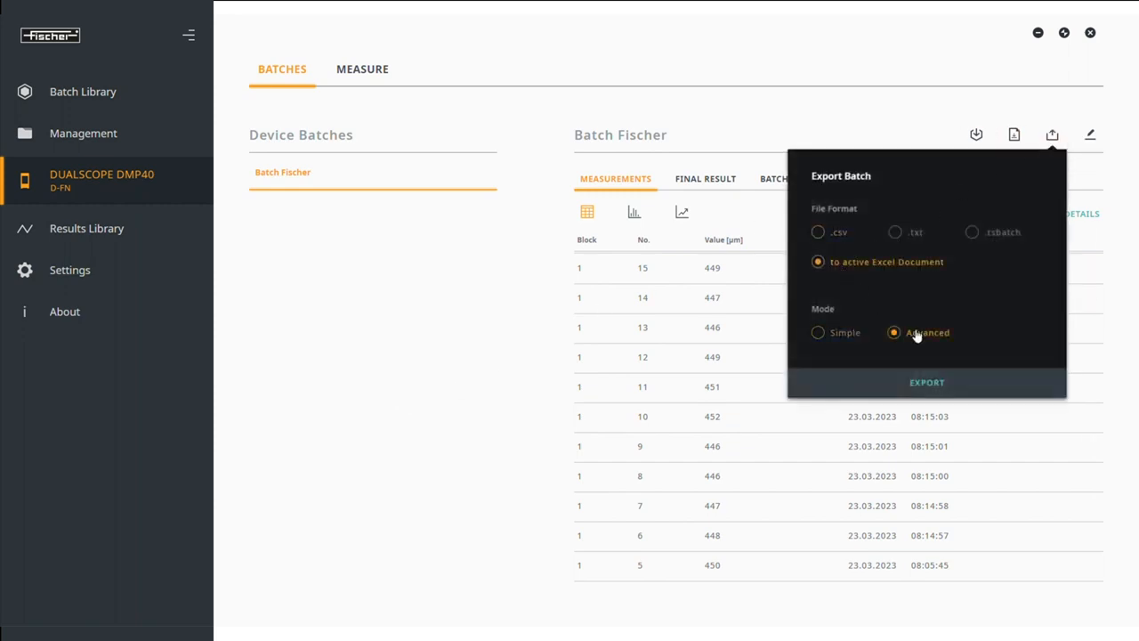
pyautogui.click(926, 381)
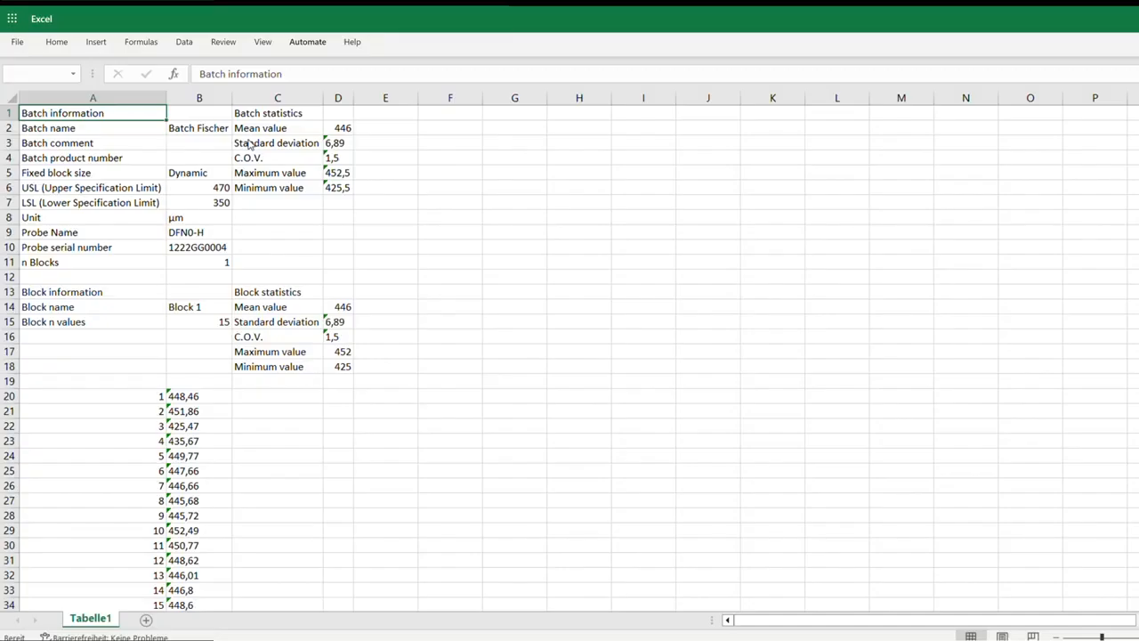
pyautogui.moveTo(513, 436)
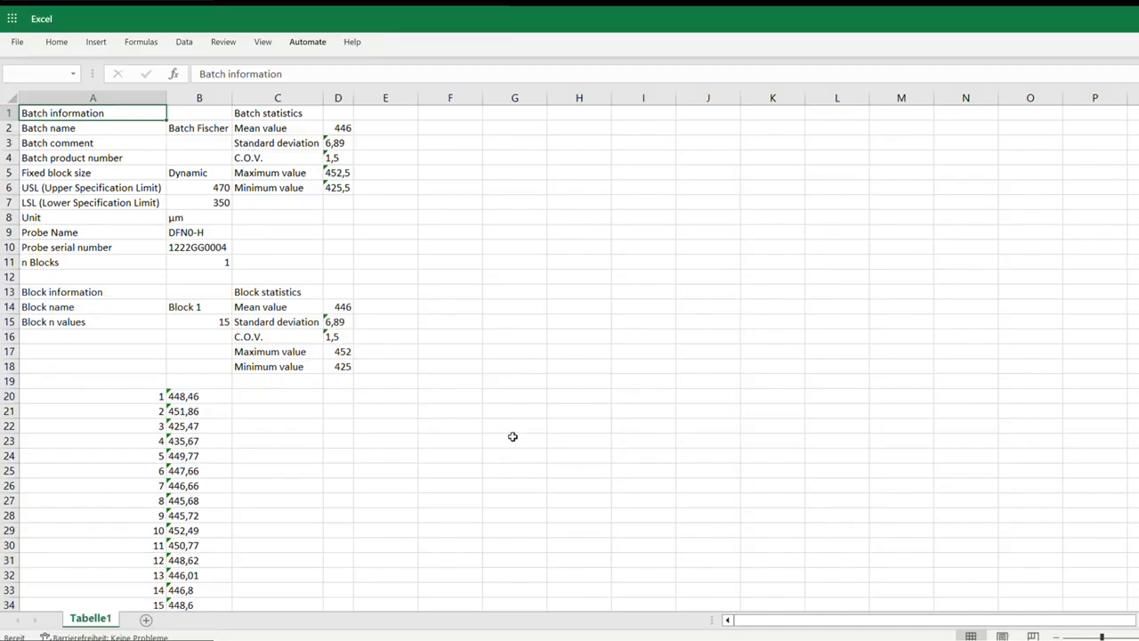
pyautogui.moveTo(499, 333)
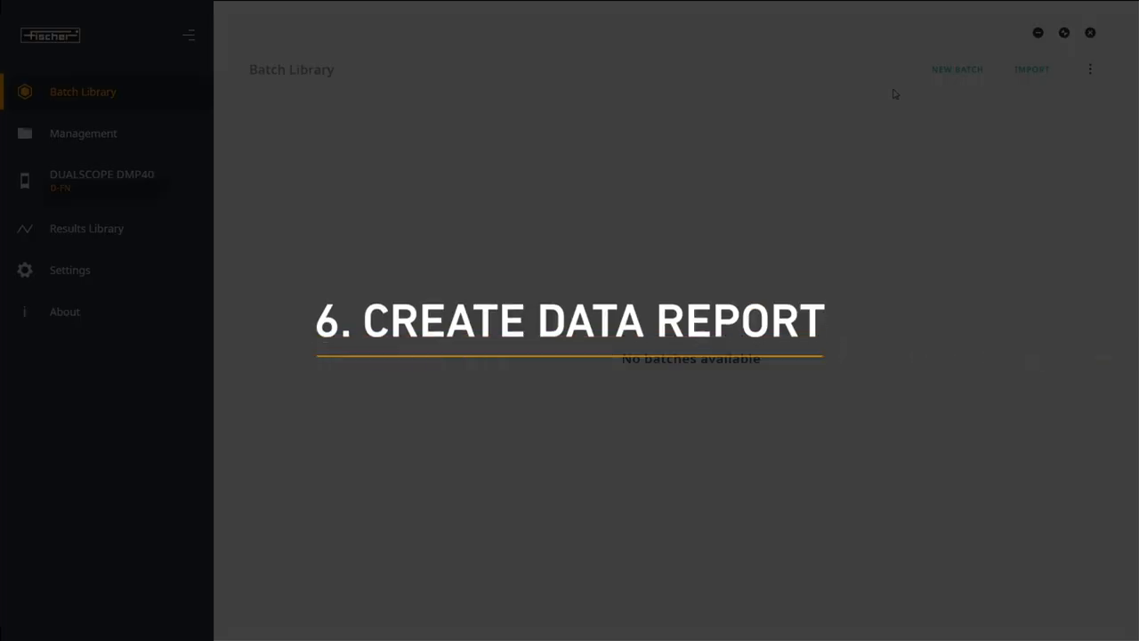
pyautogui.moveTo(518, 491)
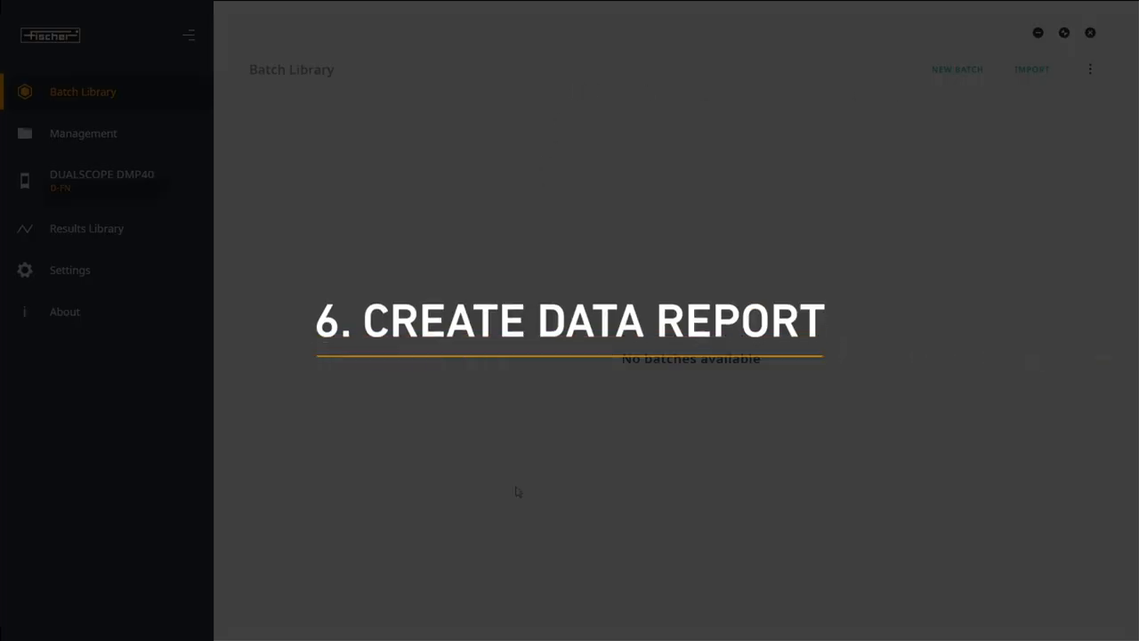
# Step: Edit the batch properties to add the Fischer logo and the comment DMP
pyautogui.click(102, 179)
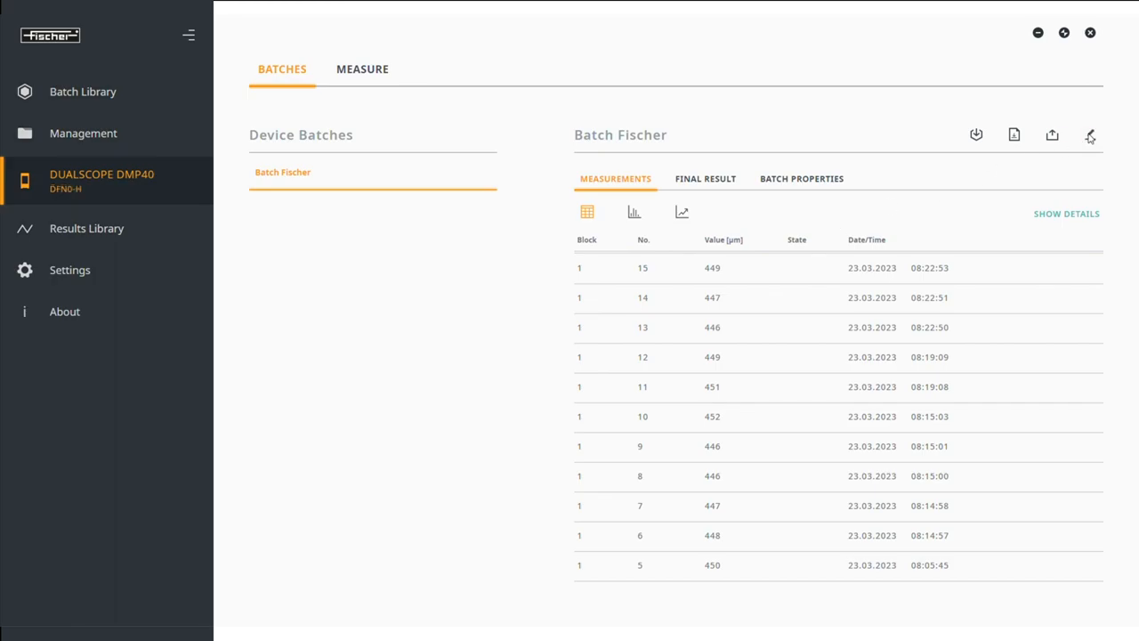
pyautogui.click(1089, 135)
pyautogui.write('D')
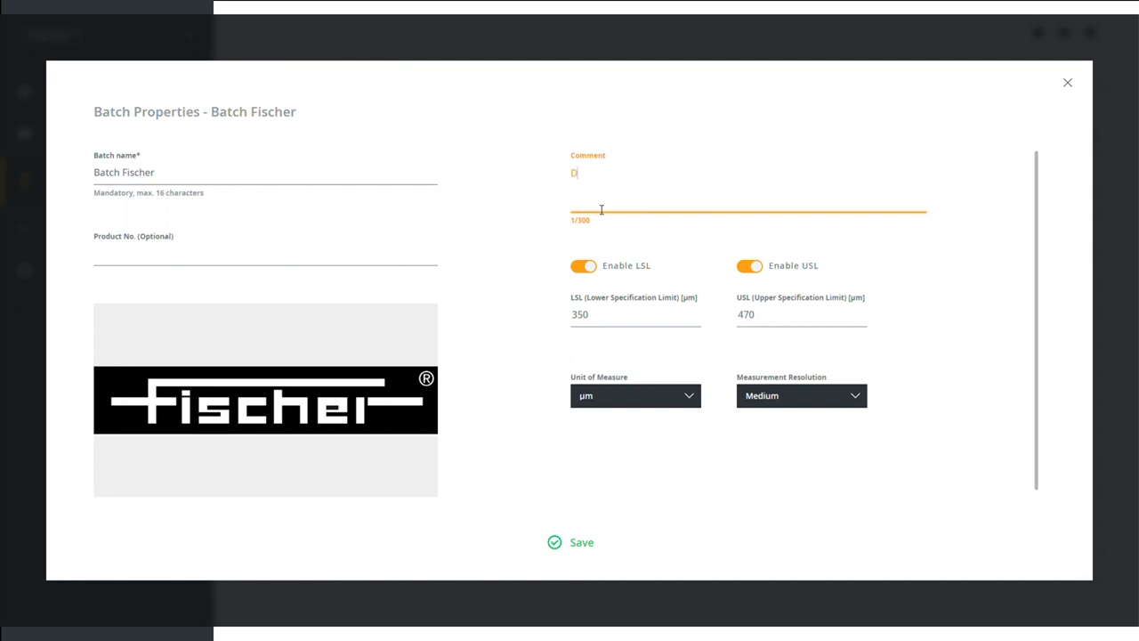
pyautogui.write('MP')
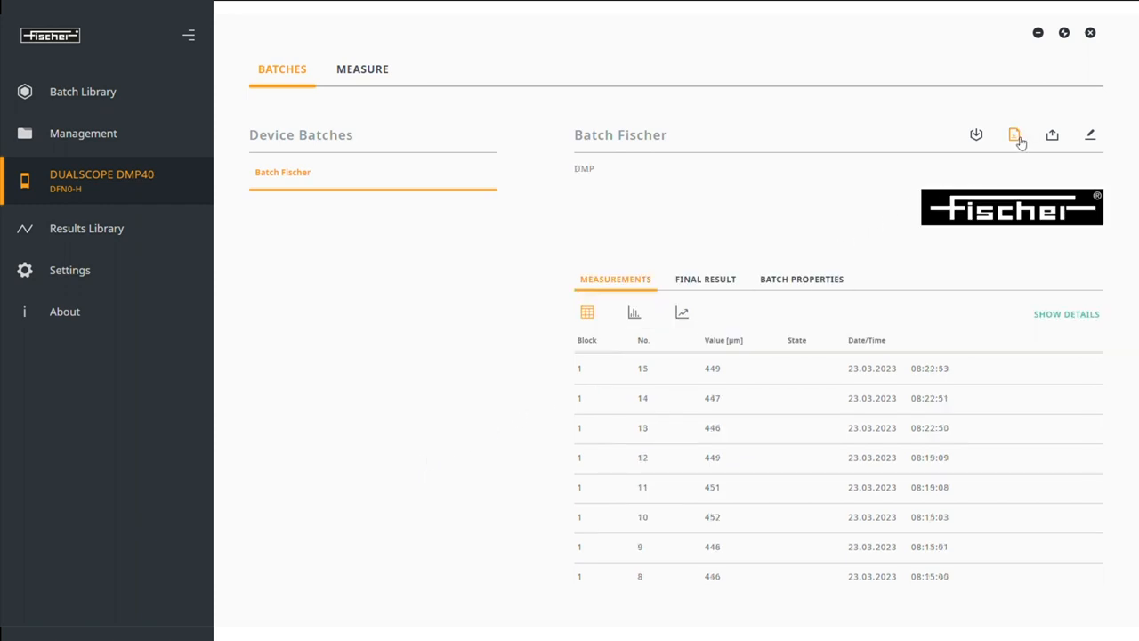
# Step: Generate the batch's PDF report using the Default template
pyautogui.click(1015, 136)
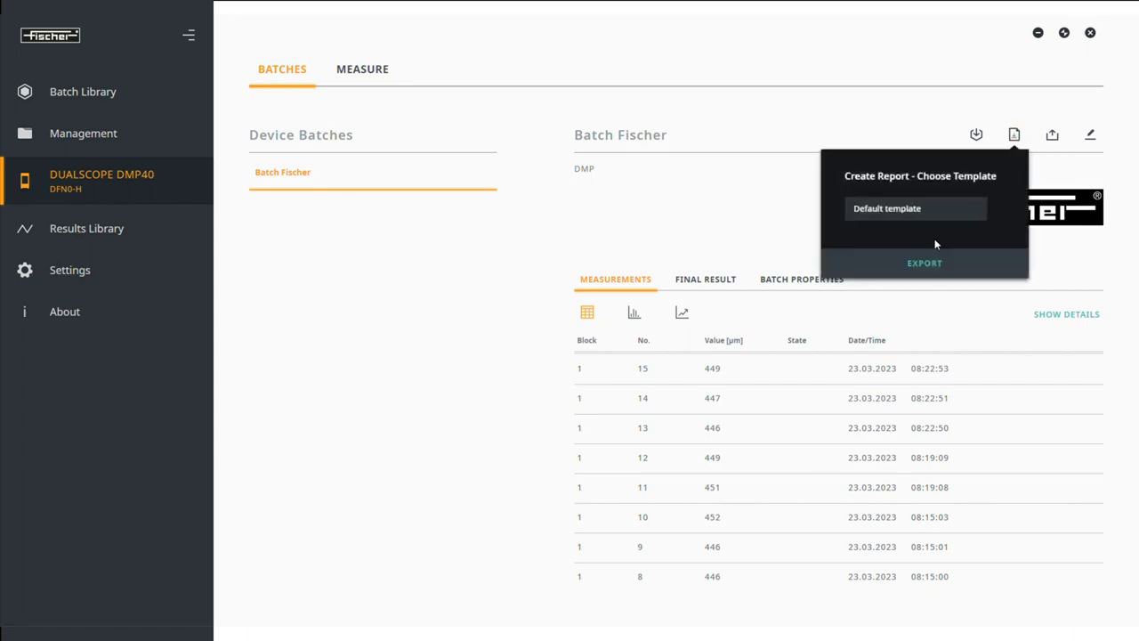
pyautogui.click(926, 264)
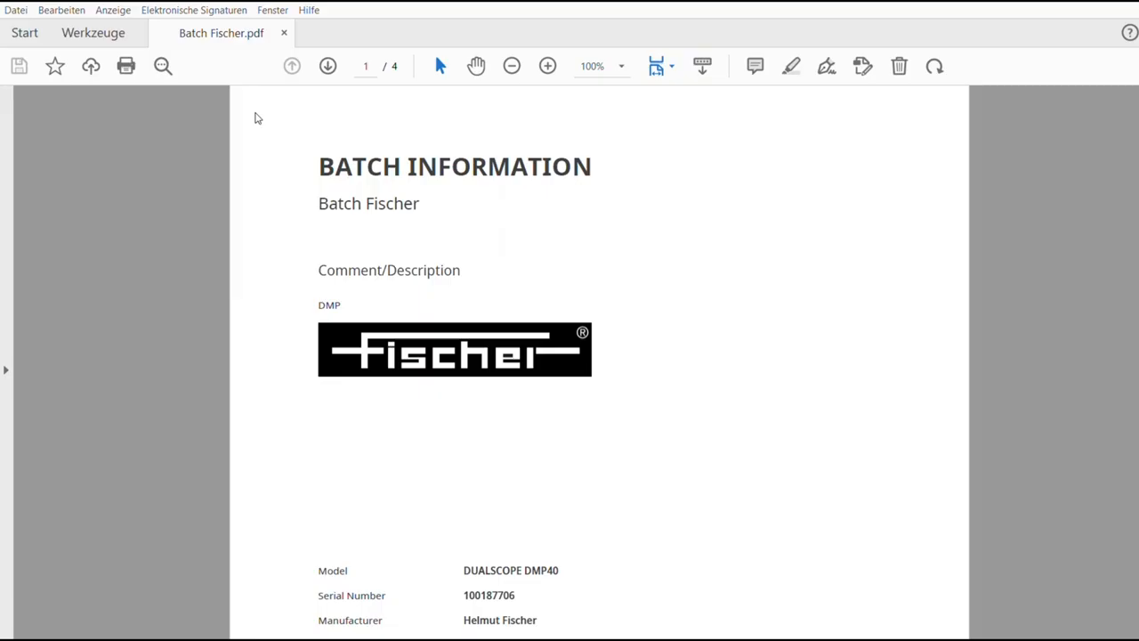
pyautogui.moveTo(905, 224)
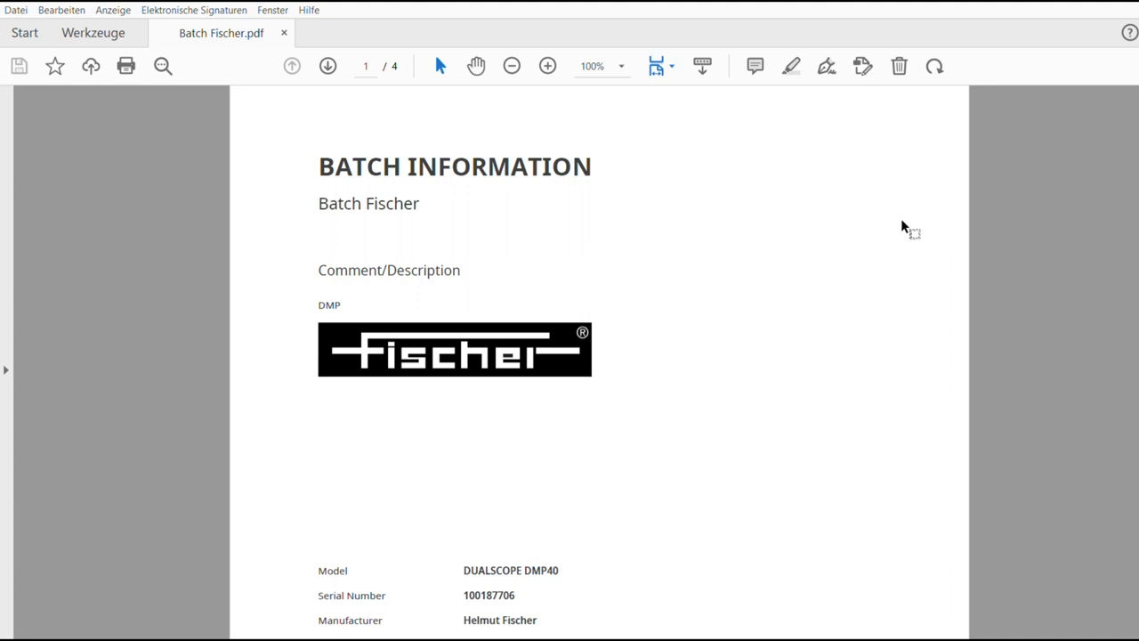
pyautogui.scroll(-3)
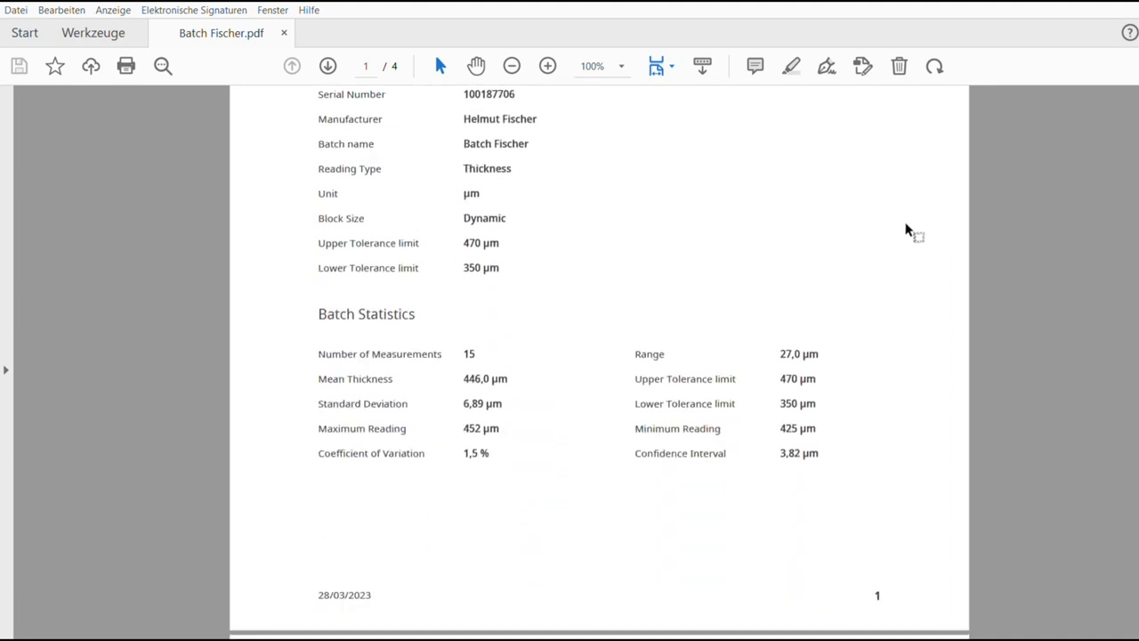
pyautogui.click(328, 66)
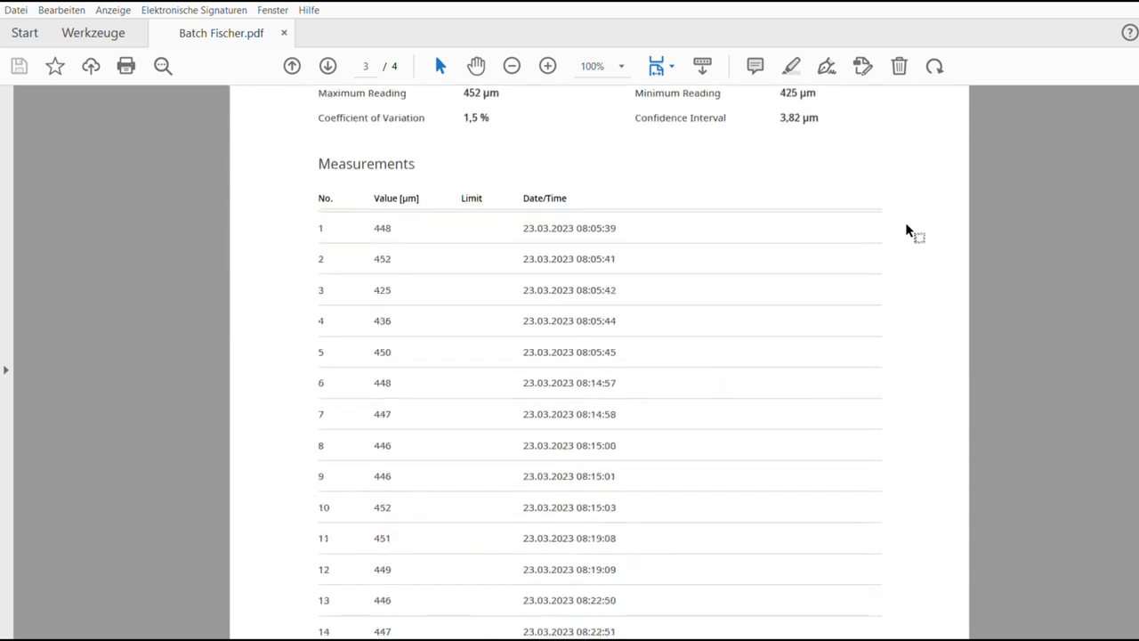
pyautogui.click(328, 65)
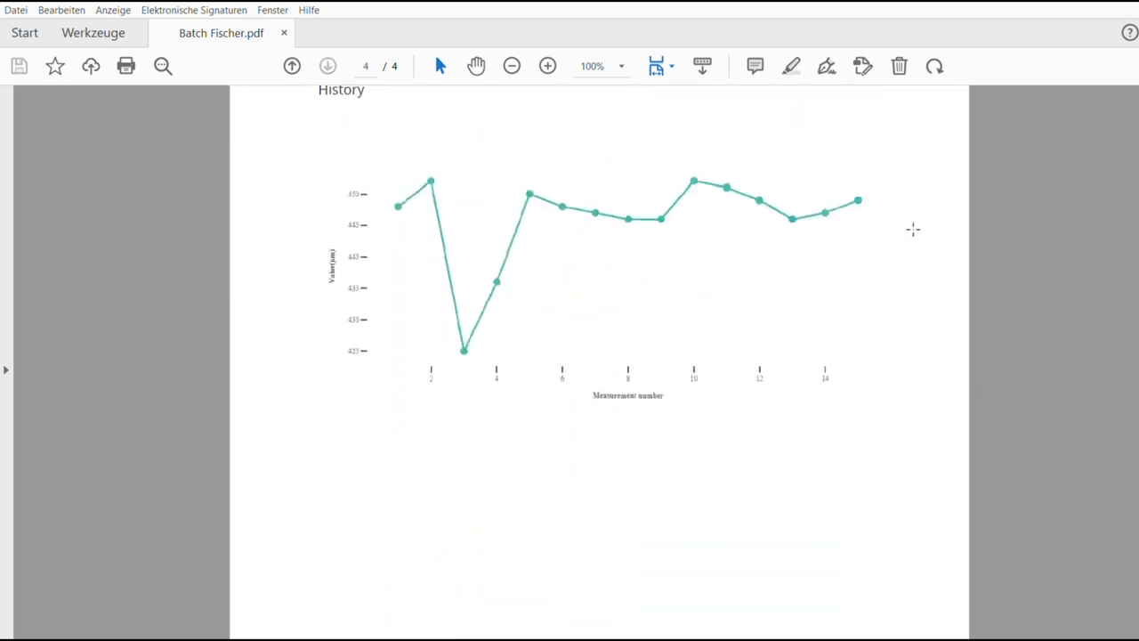